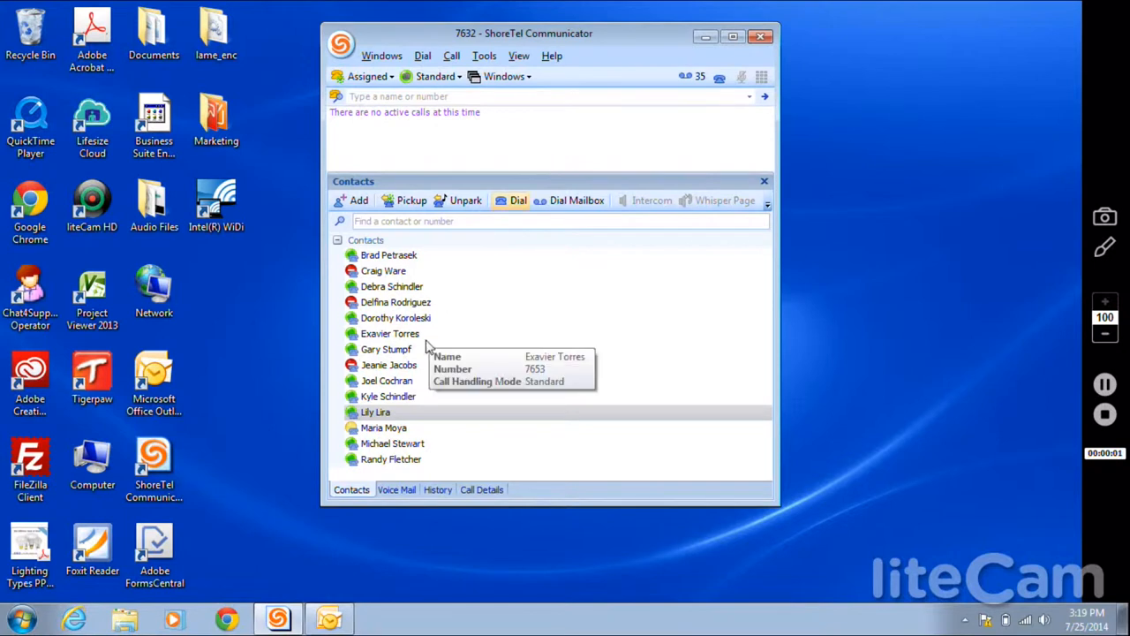
pyautogui.moveTo(398, 397)
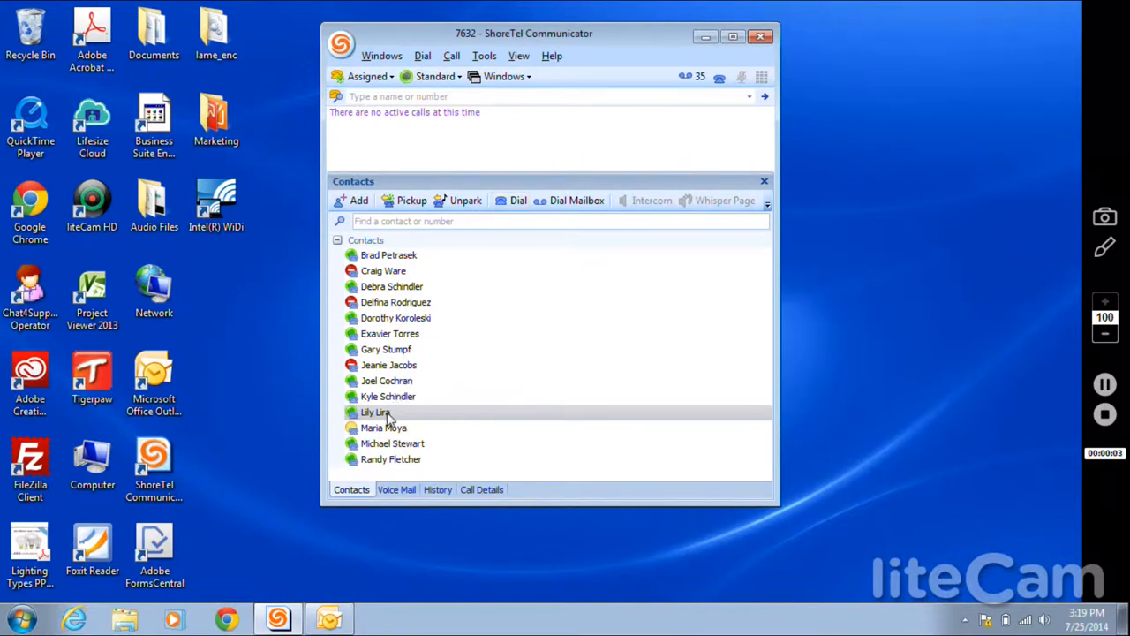
pyautogui.doubleClick(374, 411)
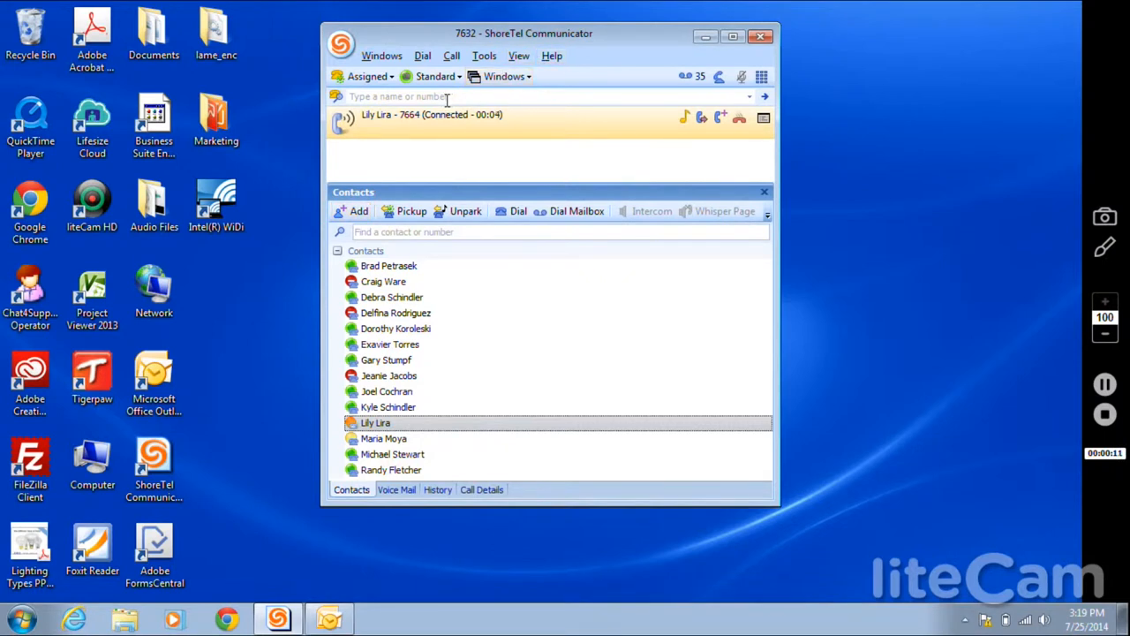
pyautogui.write('exav')
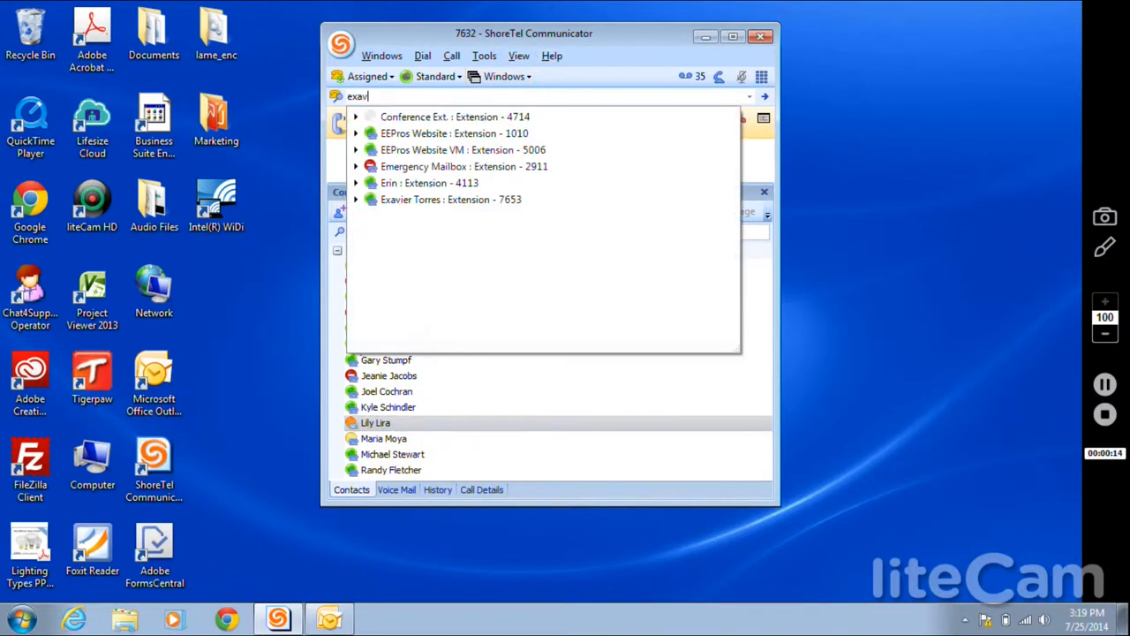
pyautogui.click(450, 198)
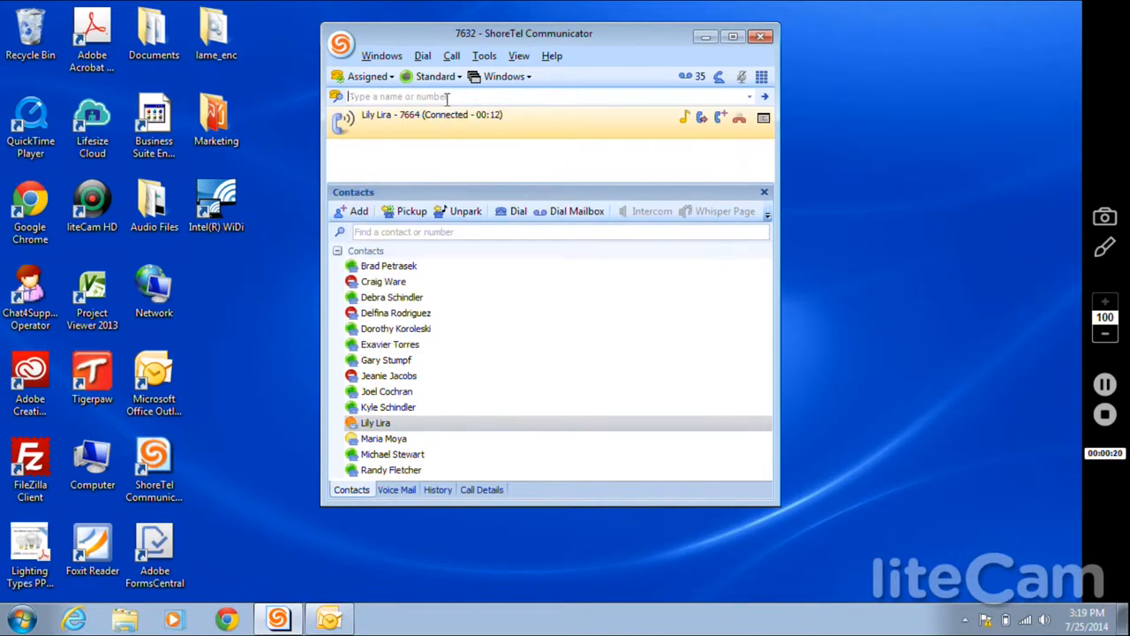
pyautogui.doubleClick(388, 343)
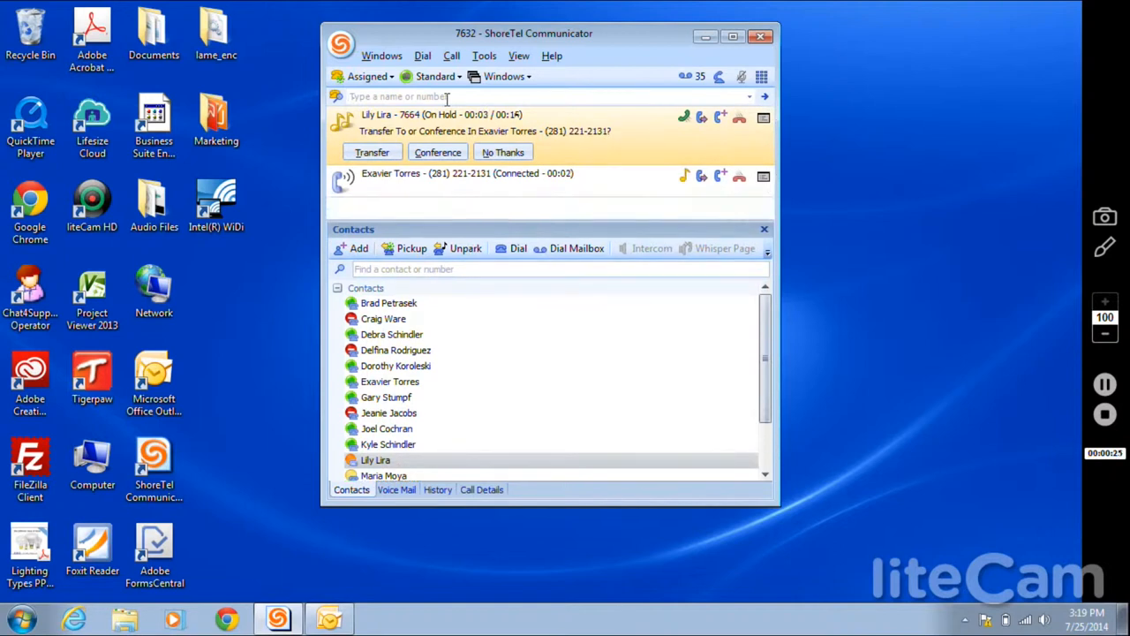
pyautogui.moveTo(431, 118)
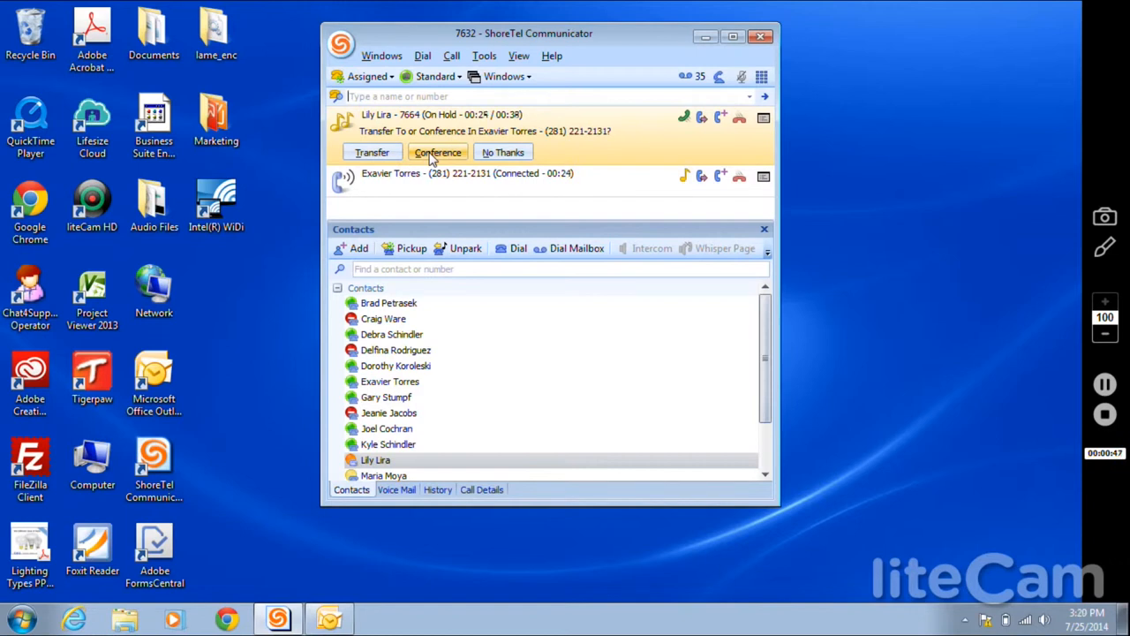
pyautogui.click(438, 152)
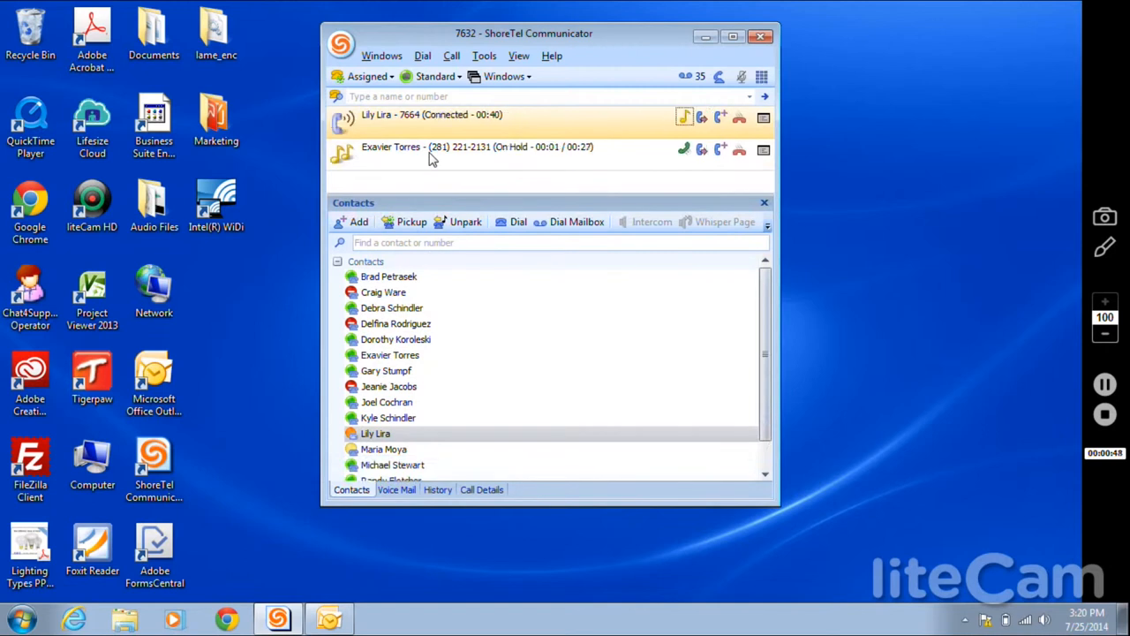